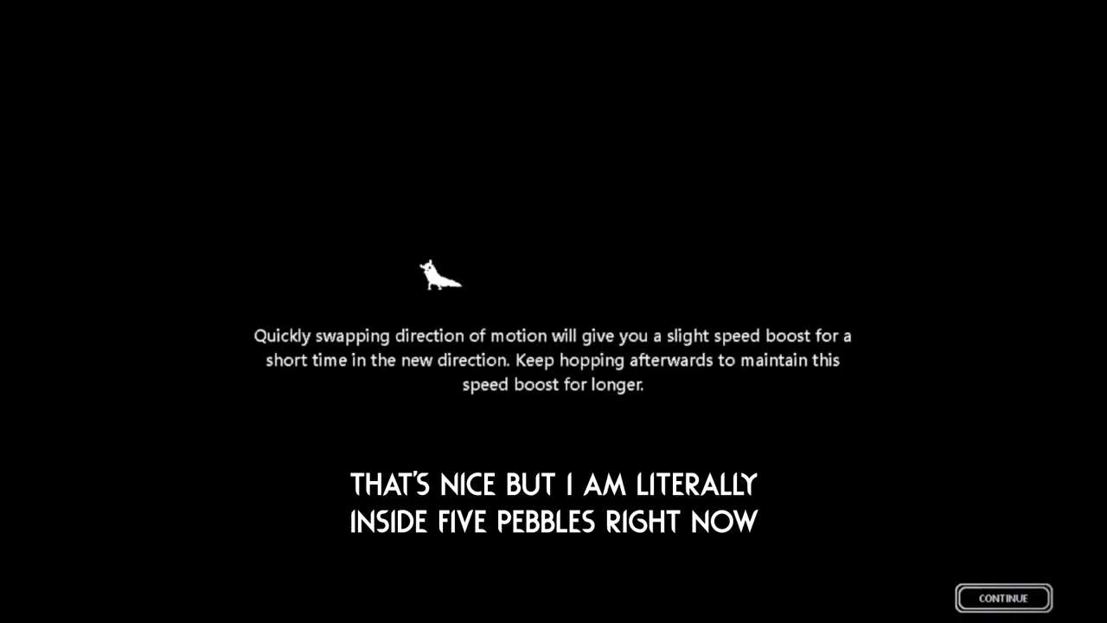
{"action": "left_click", "coordinate": [1003, 599]}
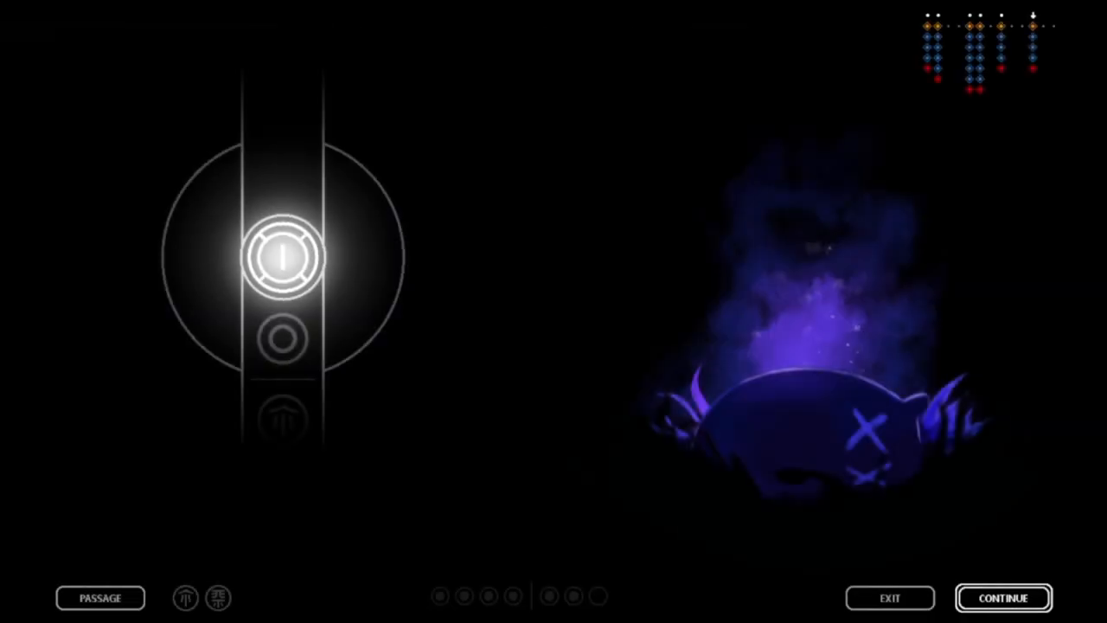
{"action": "left_click", "coordinate": [1003, 599]}
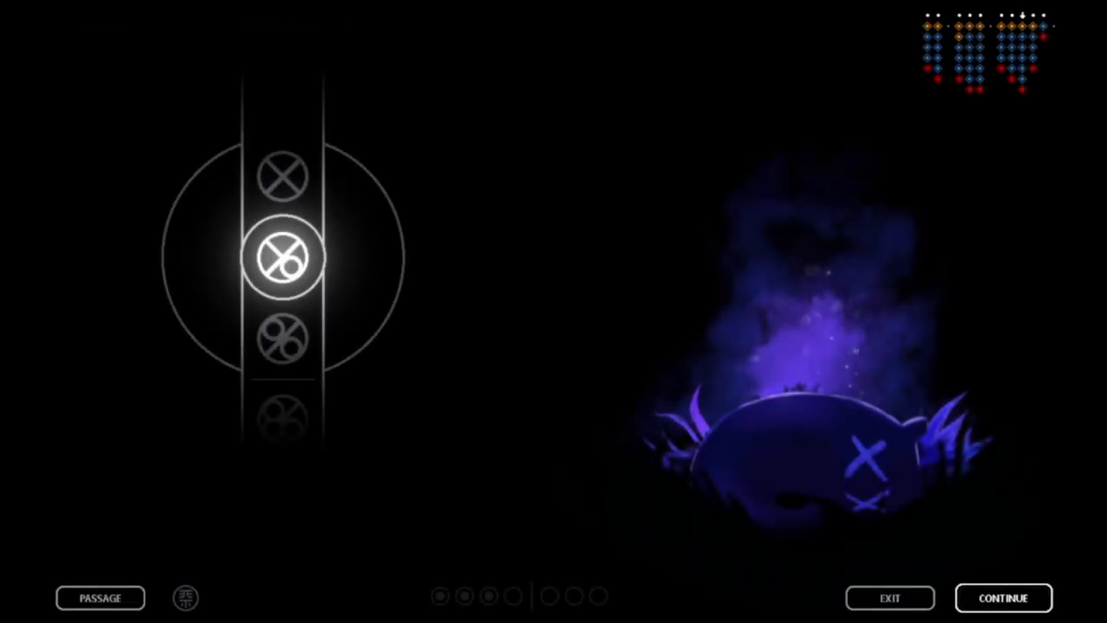
{"action": "left_click", "coordinate": [1004, 599]}
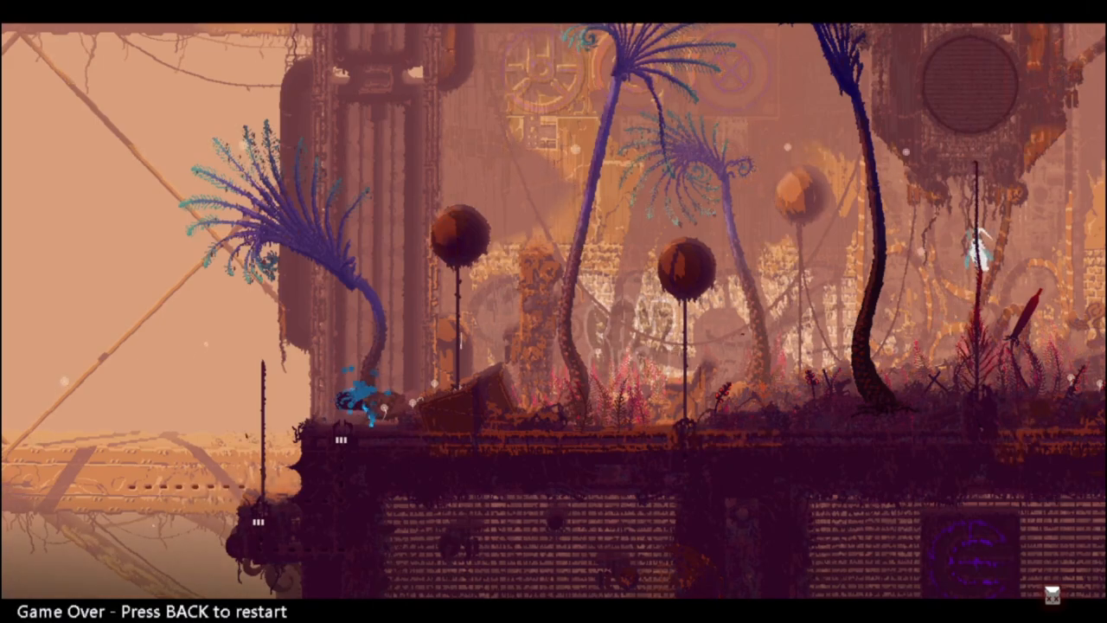
{"action": "key", "text": "back"}
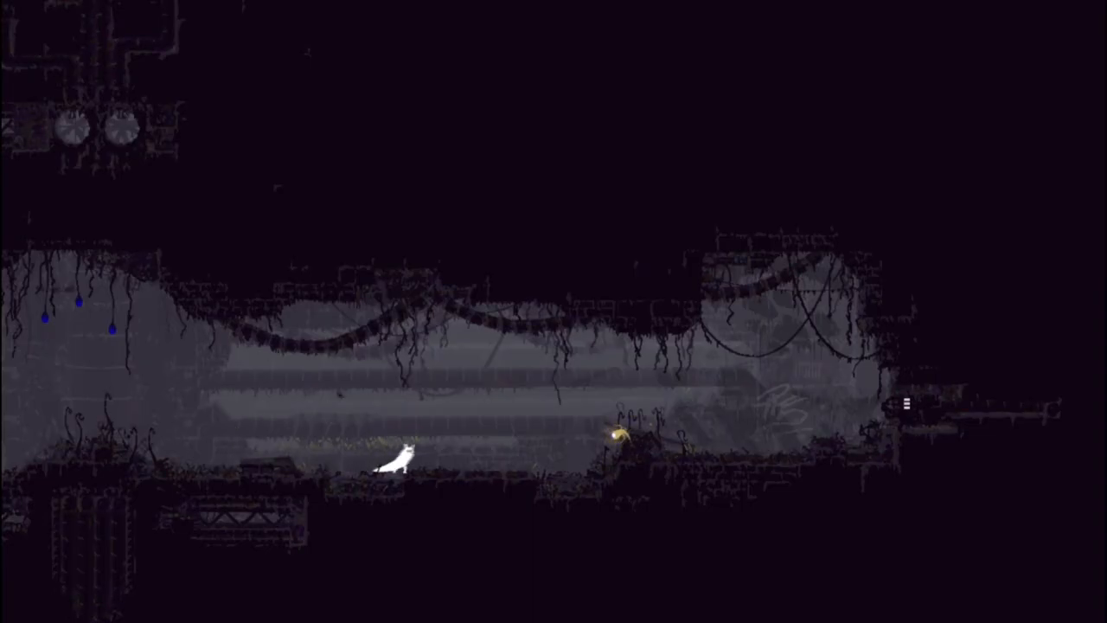
{"action": "key", "text": "Right"}
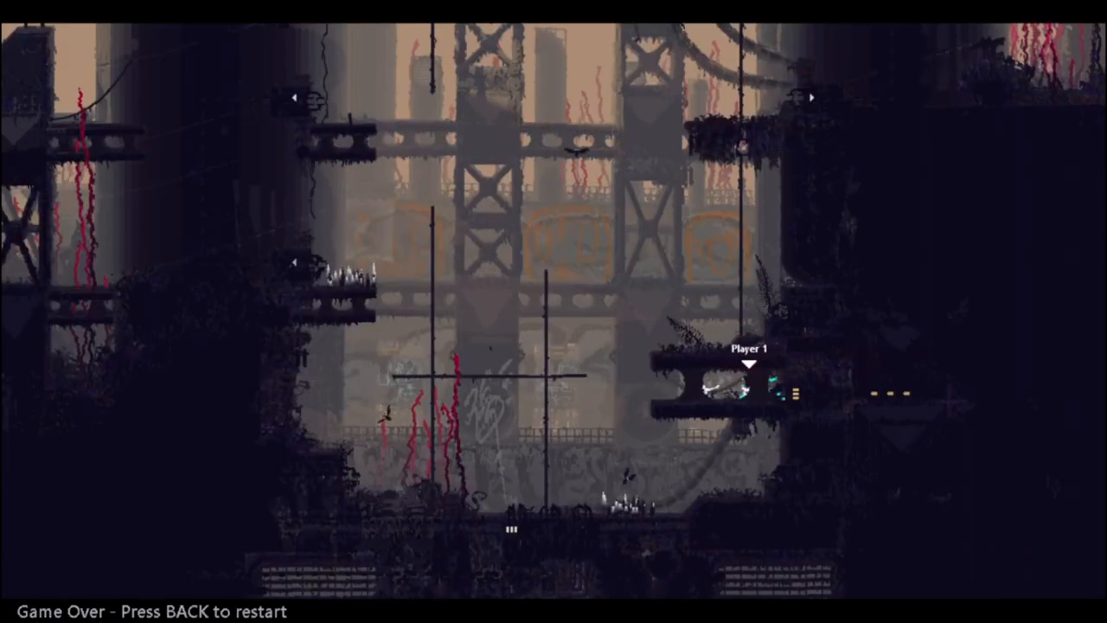
{"action": "key", "text": "Back"}
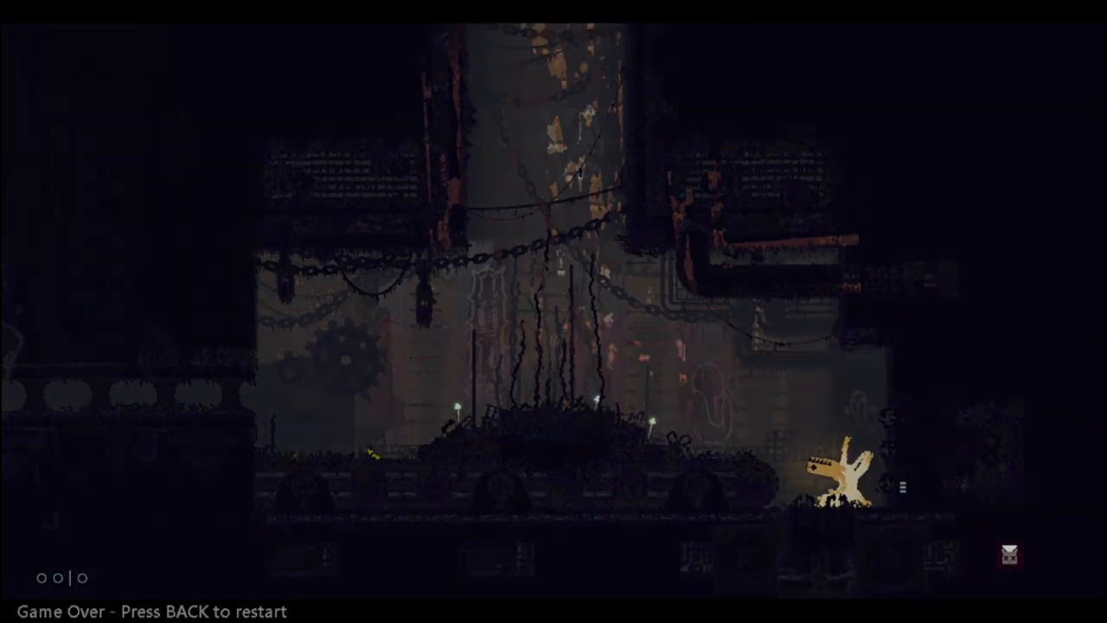
{"action": "key", "text": "Back"}
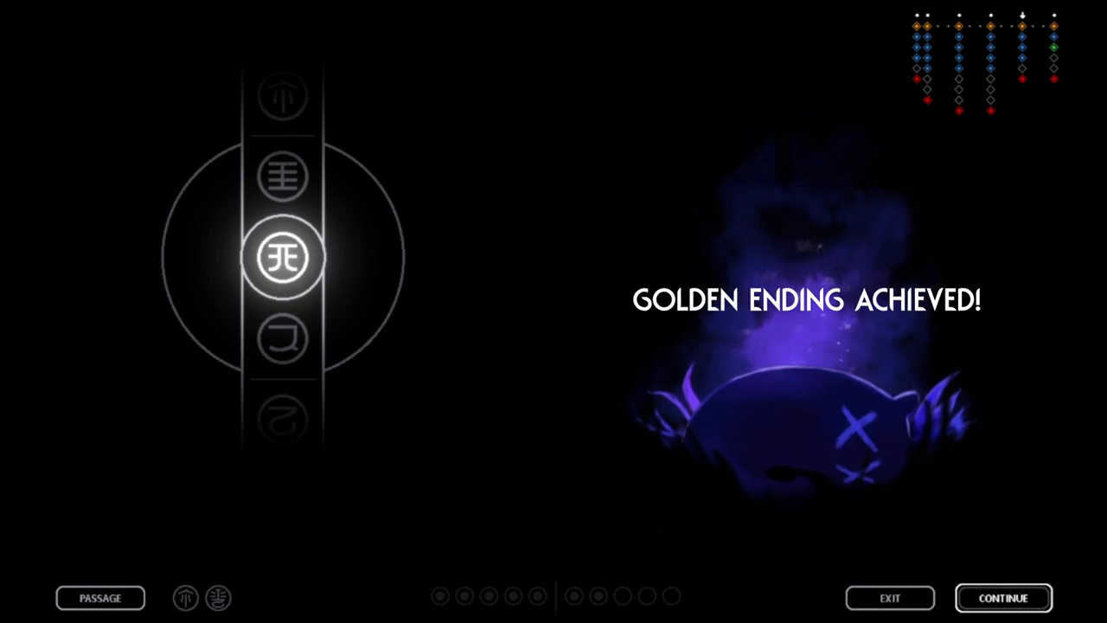
{"action": "left_click", "coordinate": [1004, 598]}
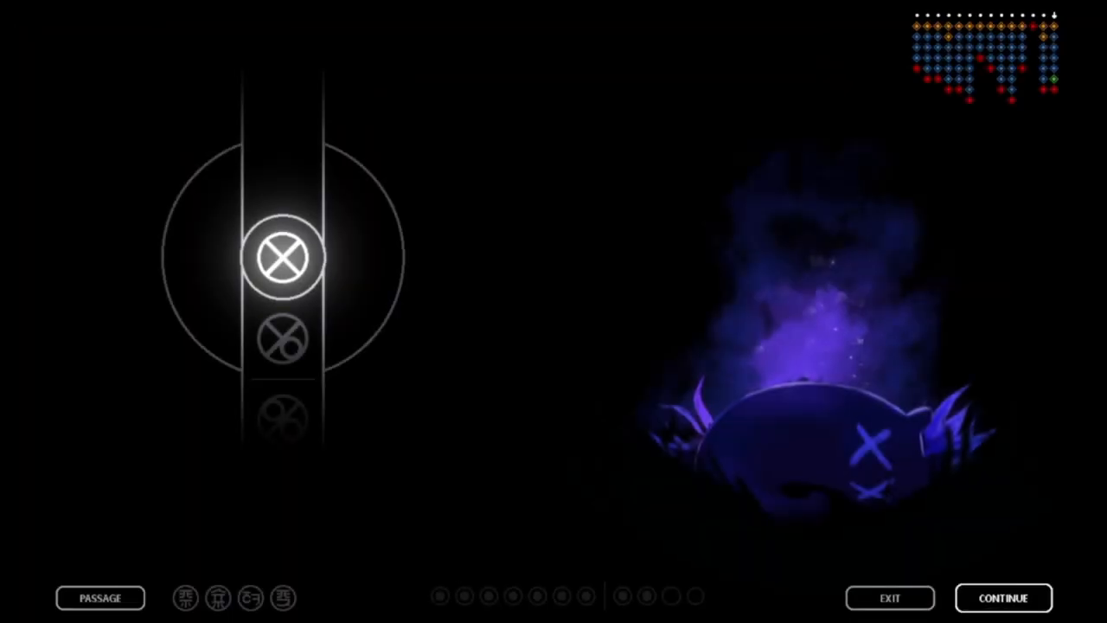
{"action": "left_click", "coordinate": [1003, 597]}
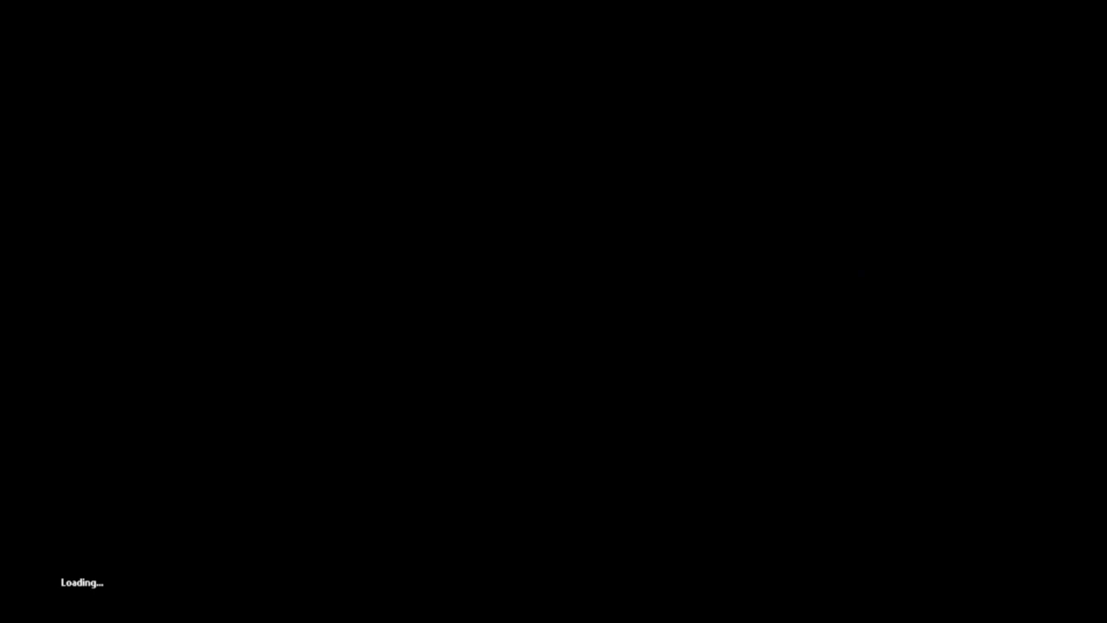